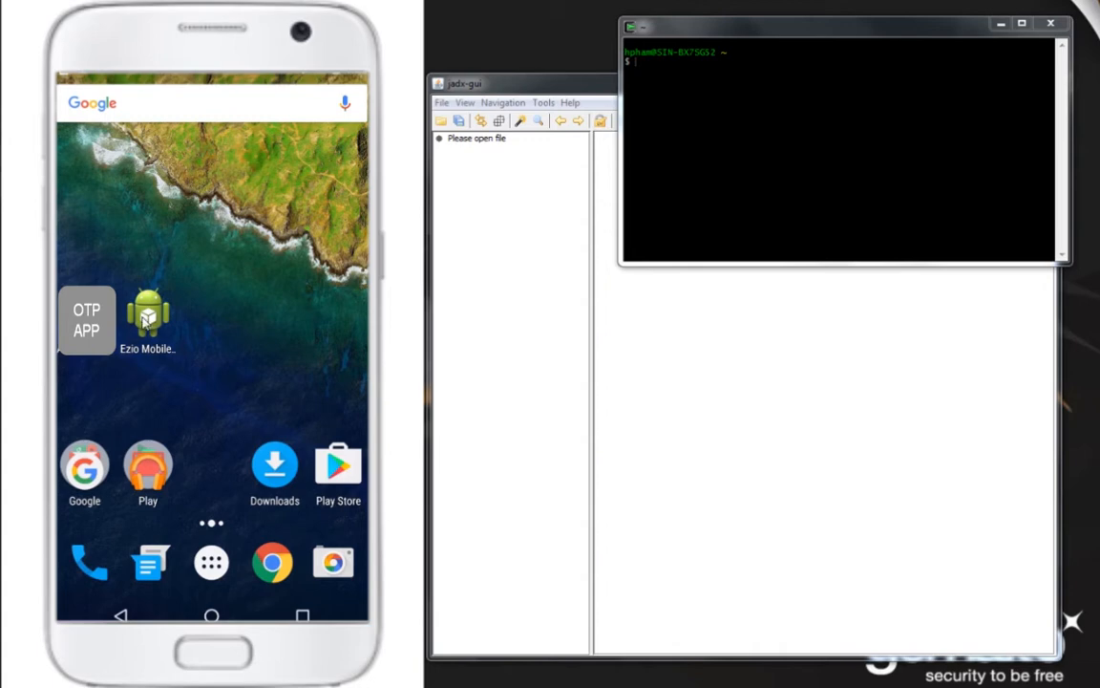
{"action": "mouse_move", "coordinate": [269, 334]}
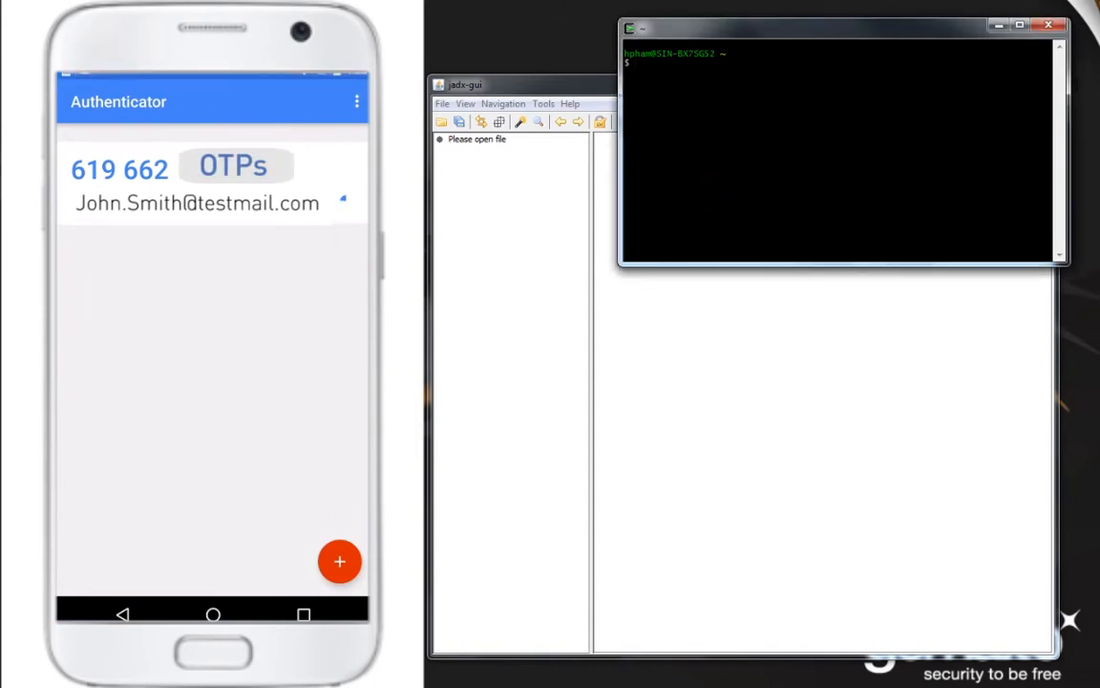
Run 'adb shell pm list packages -f | grep authenticator' to locate the app's APK path.
{"action": "type", "text": "adb shell pm"}
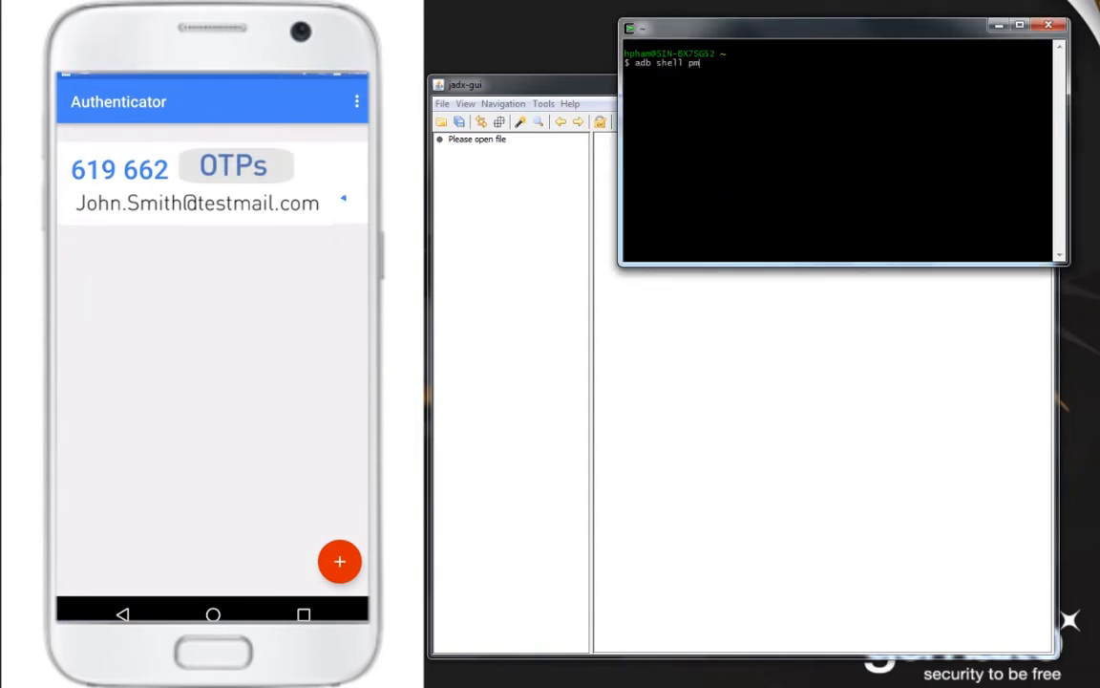
{"action": "type", "text": "list packages"}
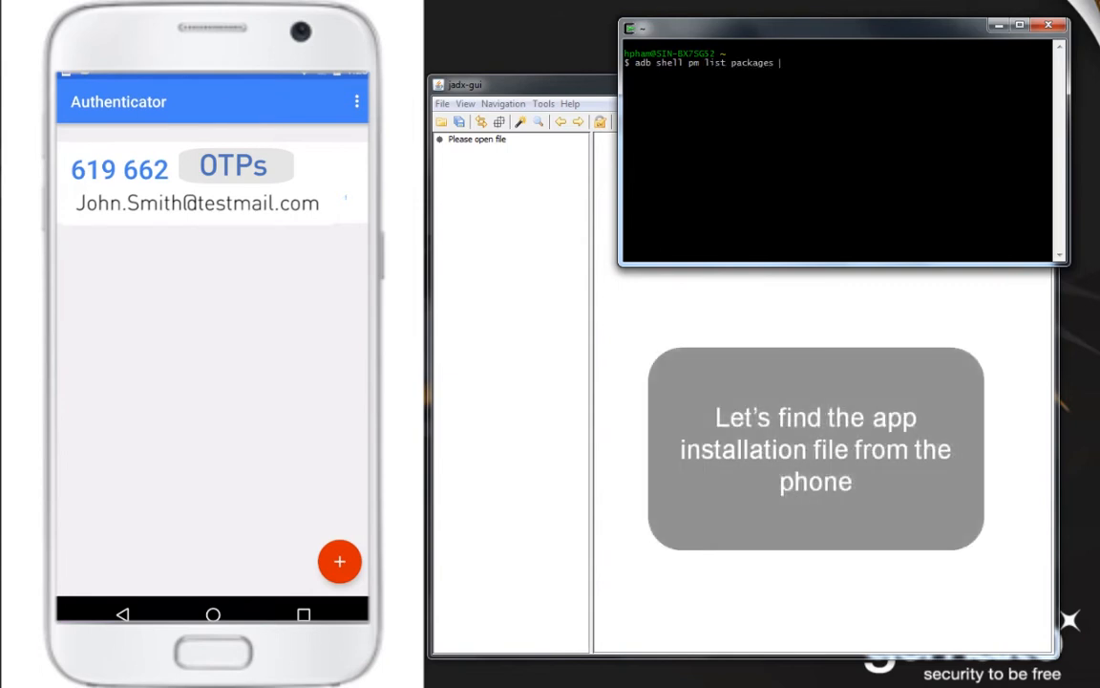
{"action": "type", "text": "-f | grep au"}
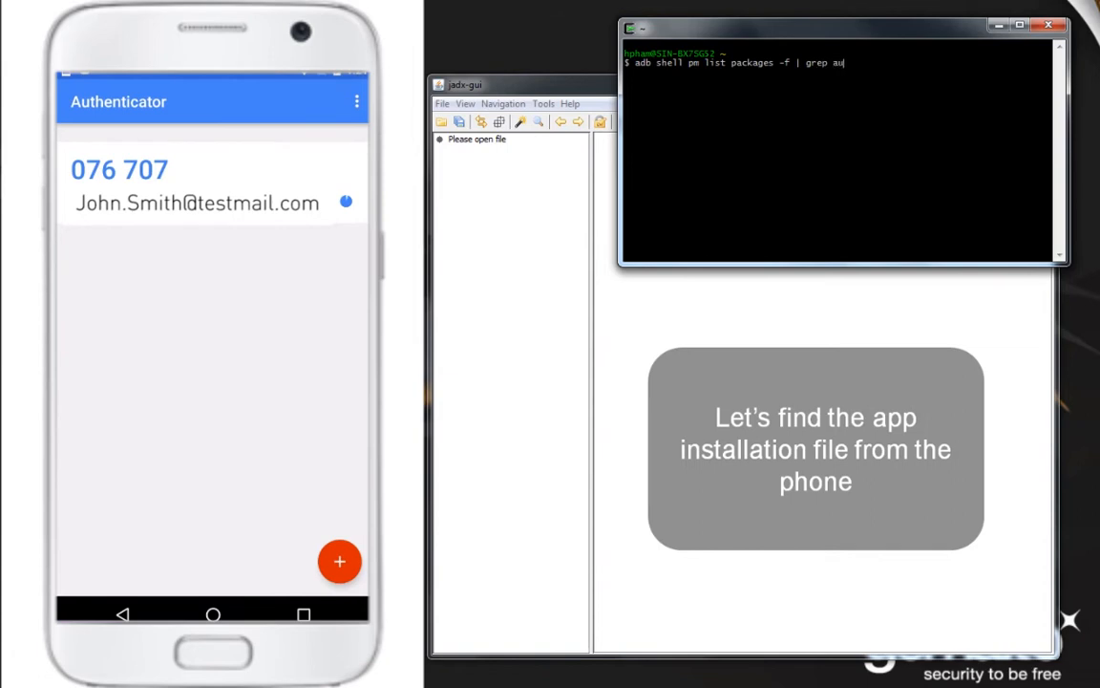
{"action": "type", "text": "thenticator"}
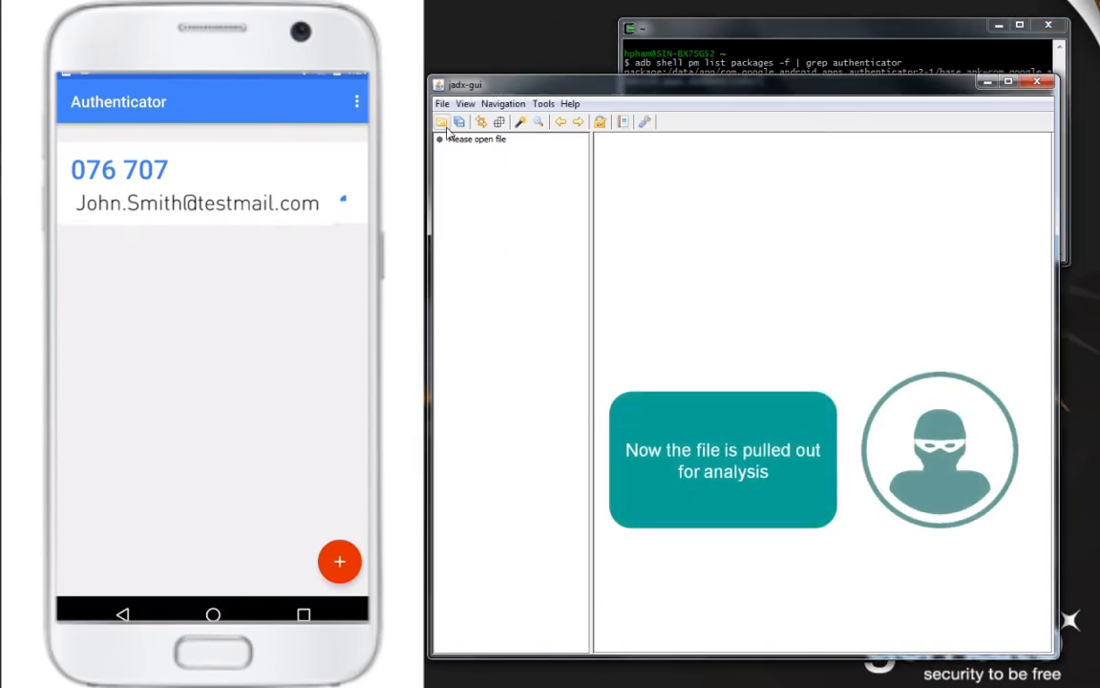
Load base.apk via File > Open file and expand com > google > common in the source tree.
{"action": "left_click", "coordinate": [443, 122]}
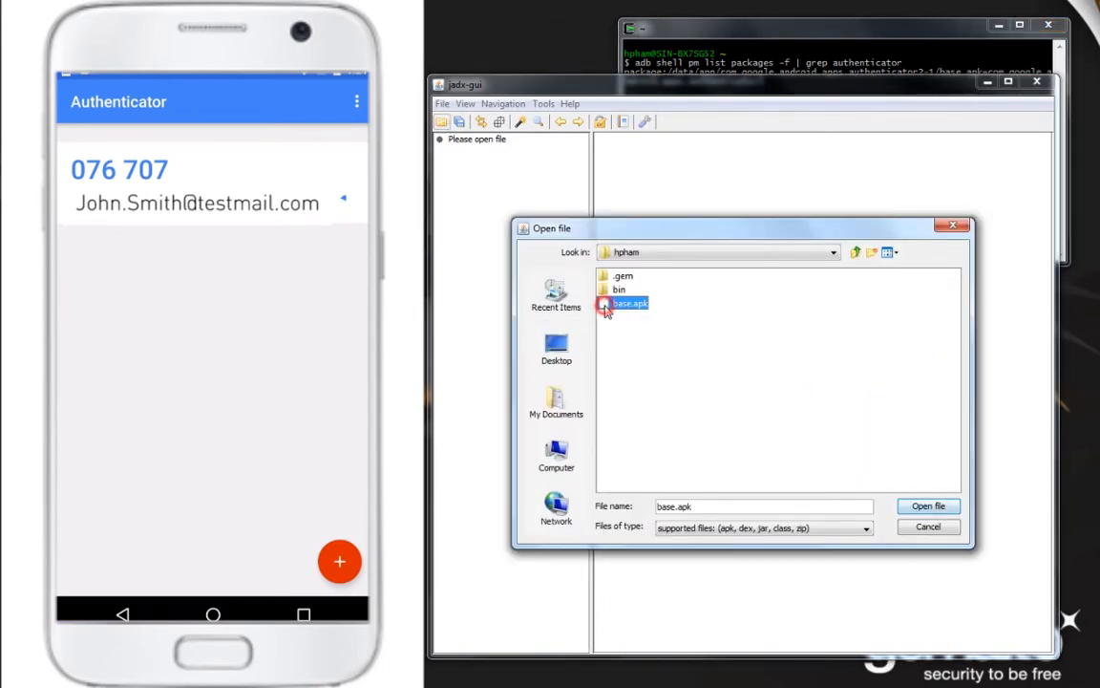
{"action": "left_click", "coordinate": [929, 504]}
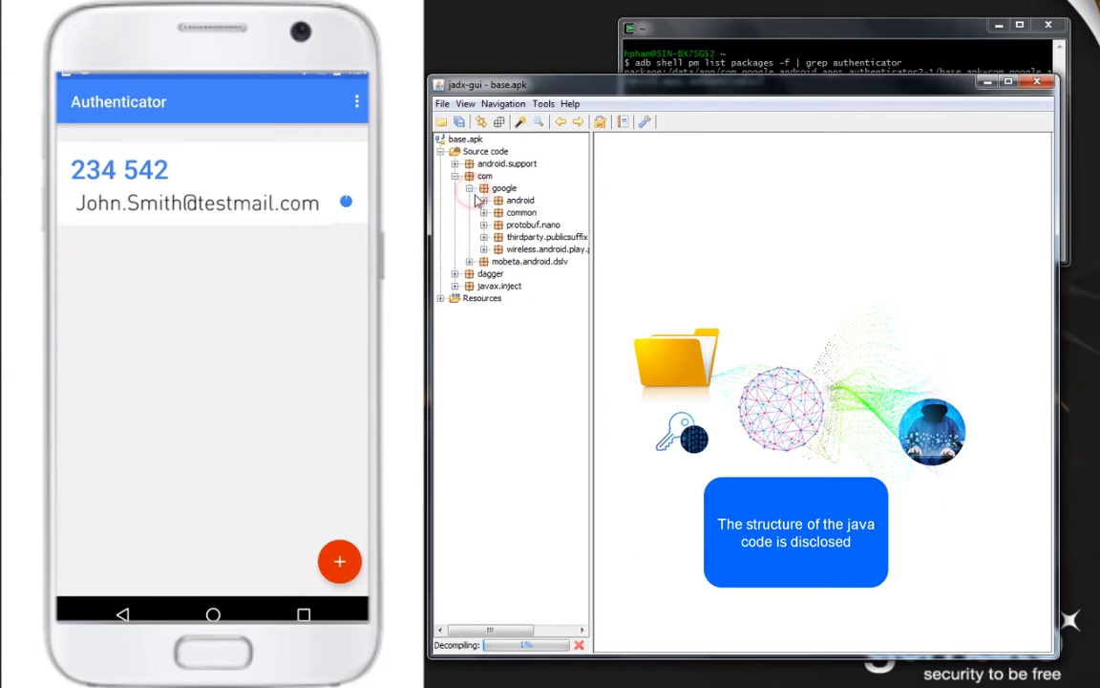
{"action": "left_click", "coordinate": [485, 212]}
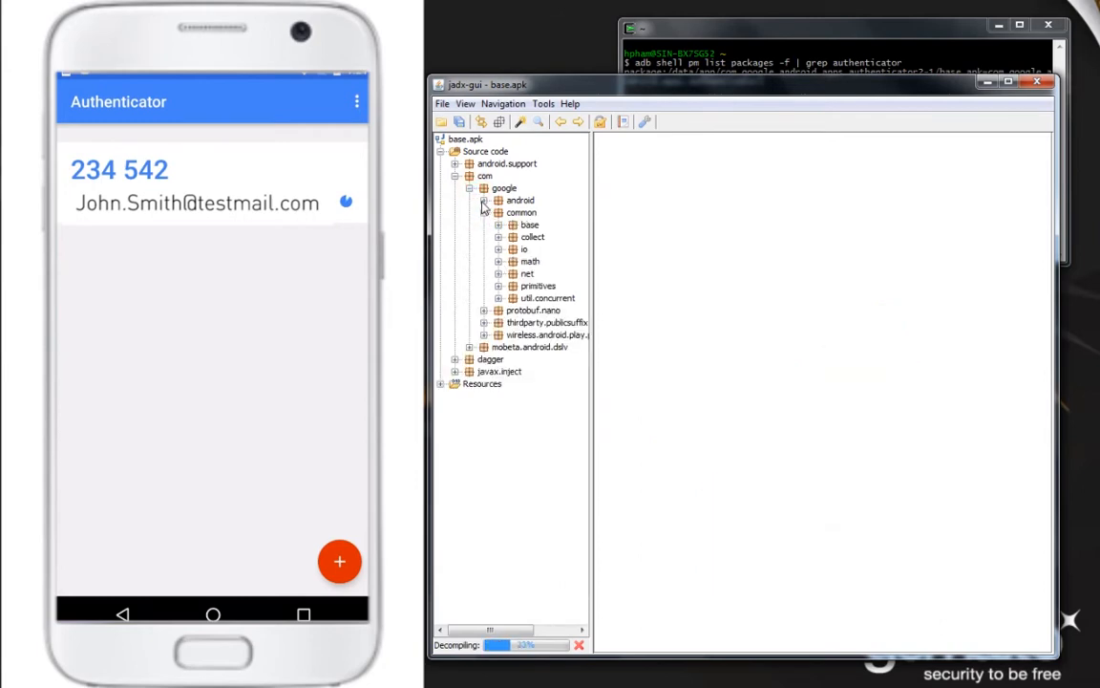
{"action": "left_click", "coordinate": [485, 201]}
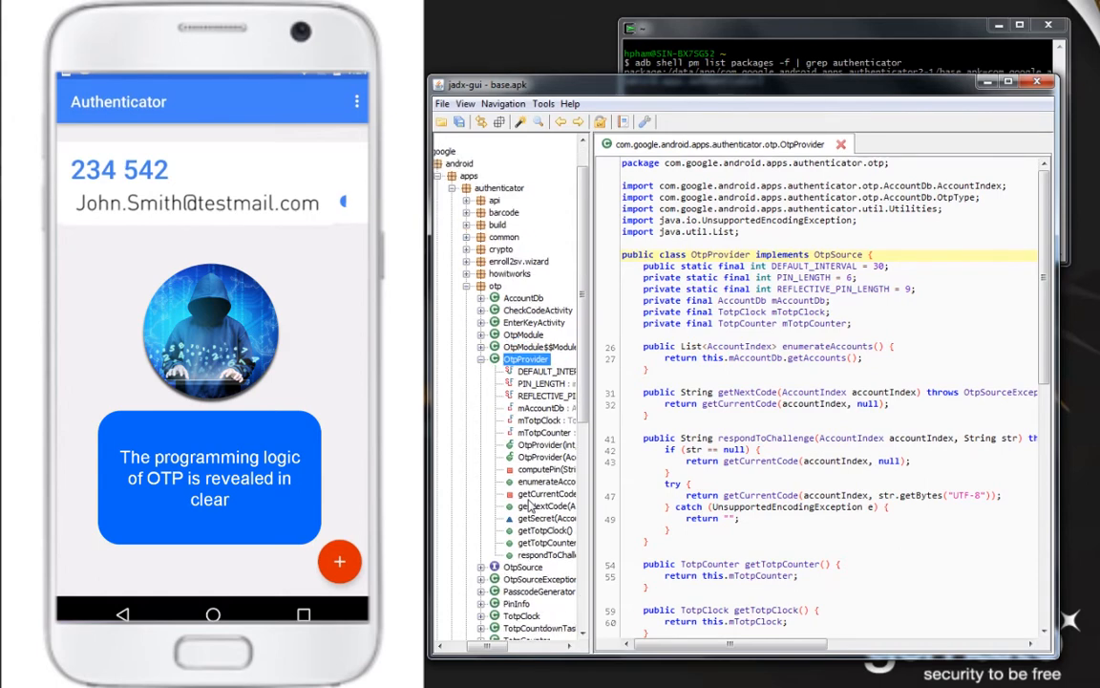
Navigate to OtpProvider's computePin method and highlight its PasscodeGenerator passcode logic.
{"action": "scroll", "scroll_direction": "down", "scroll_amount": 3}
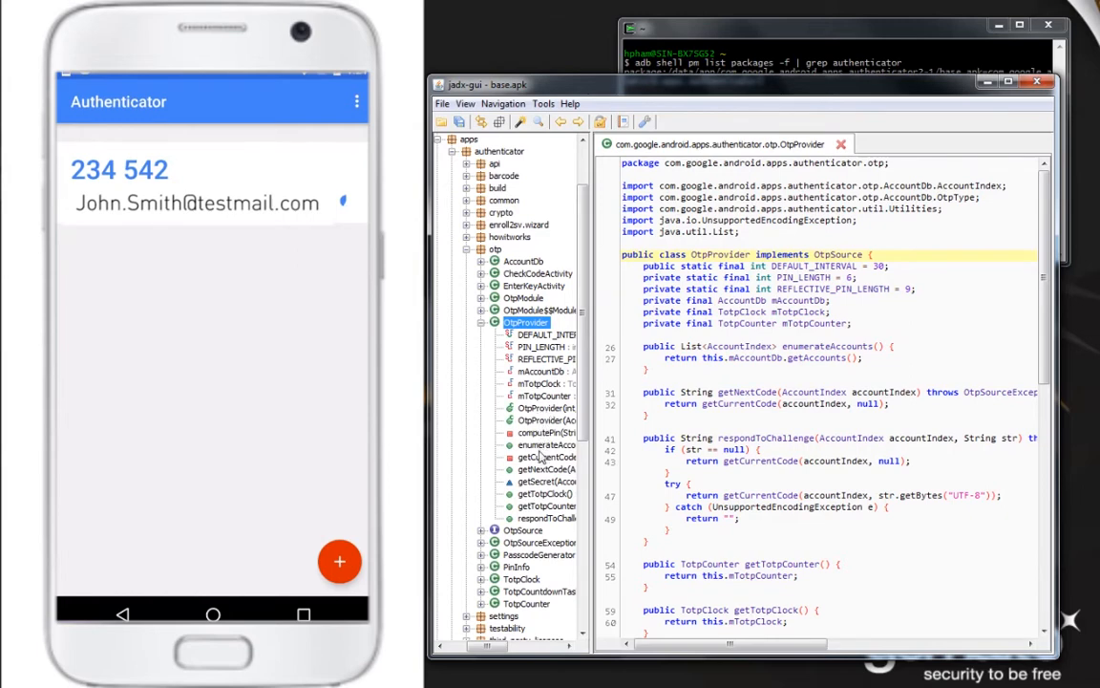
{"action": "left_click", "coordinate": [550, 431]}
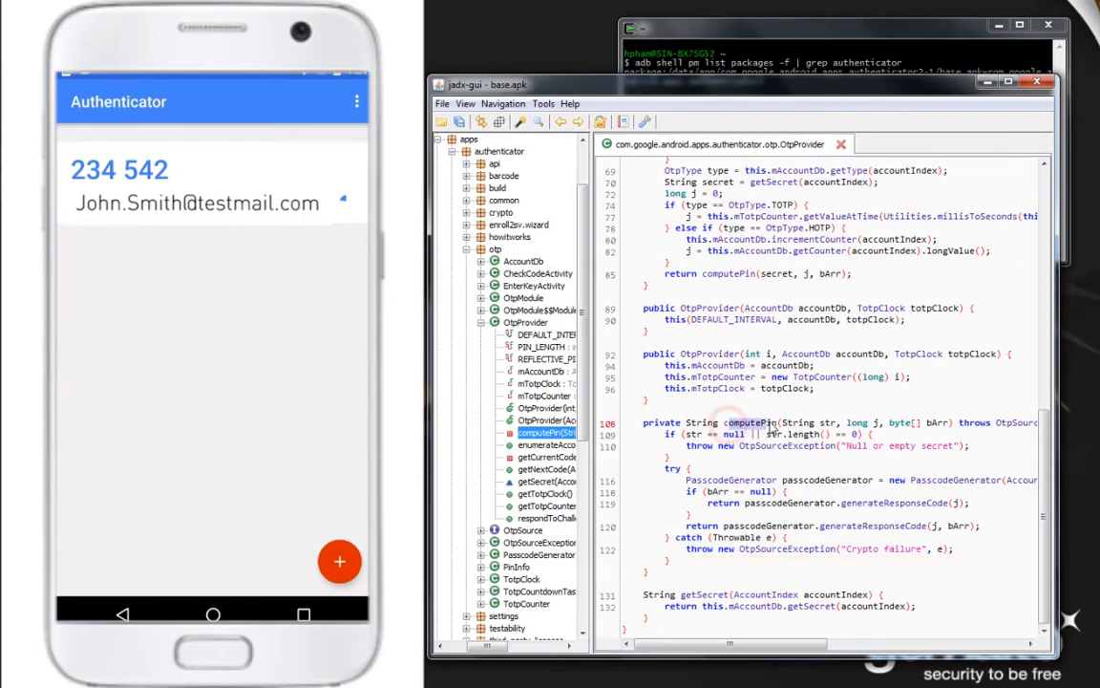
{"action": "left_click", "coordinate": [812, 447]}
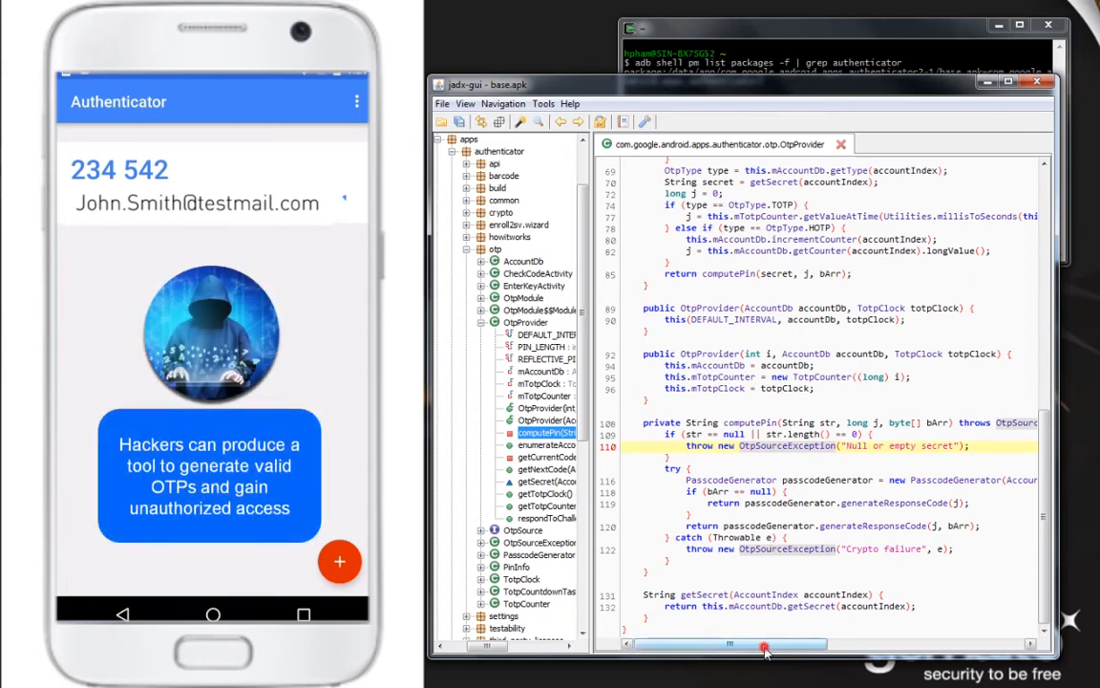
{"action": "left_click_drag", "start_coordinate": [764, 646], "coordinate": [812, 654]}
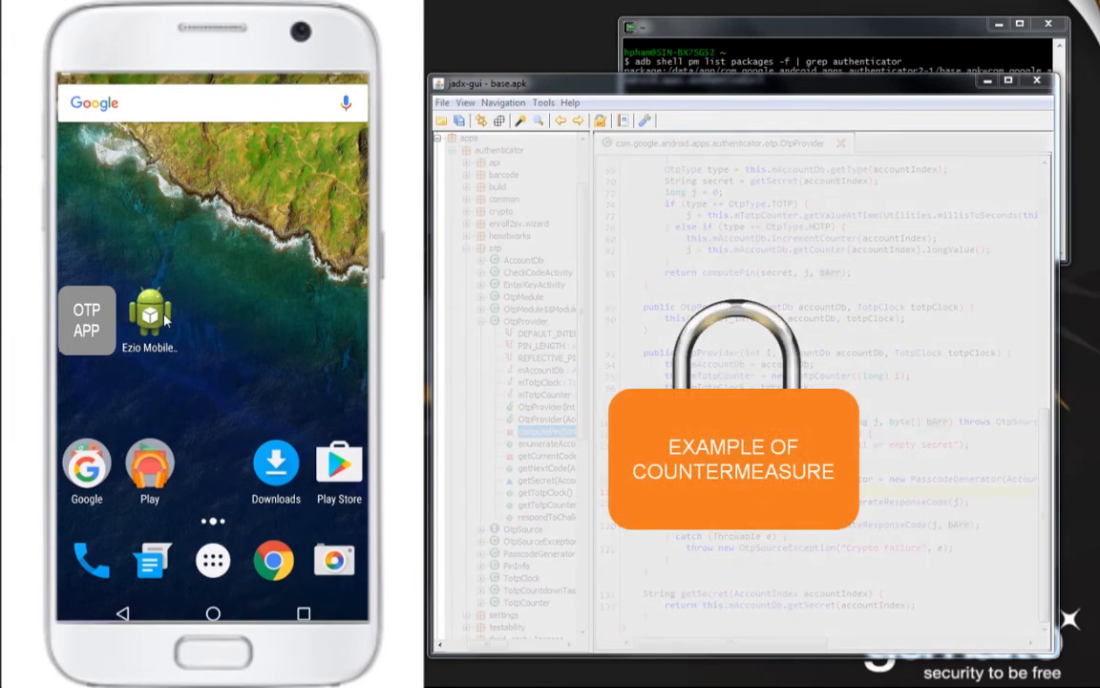
{"action": "mouse_move", "coordinate": [155, 329]}
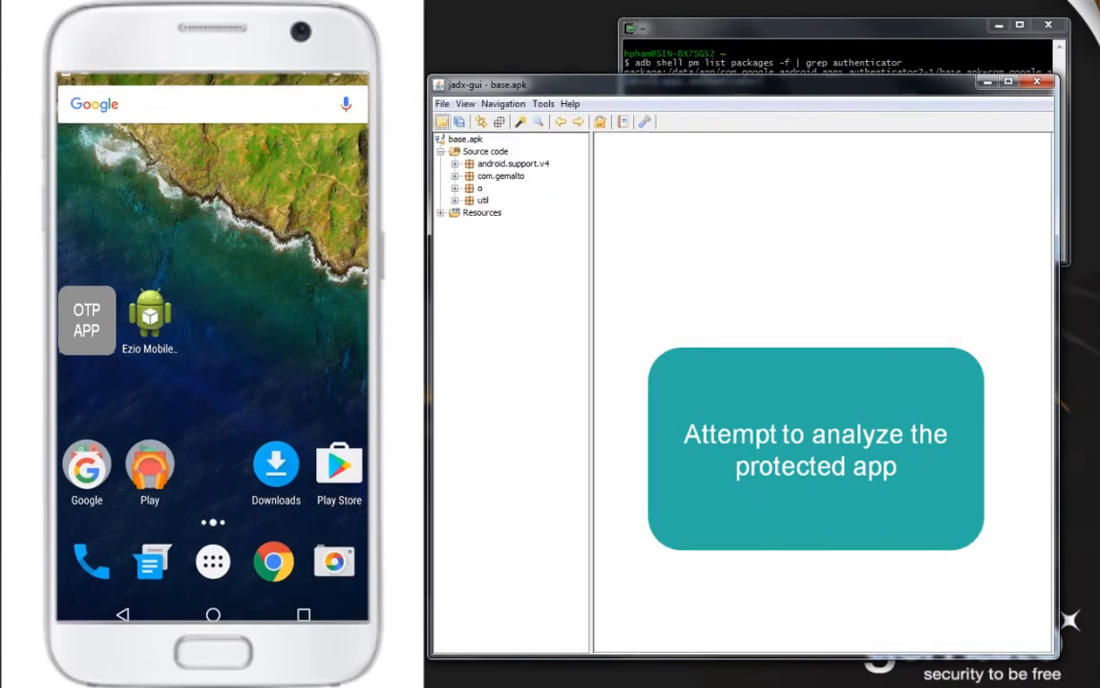
Drill into com.gemalto > ezio.mobile.sdk.example and scroll Main's obfuscated fields and decompilation error.
{"action": "left_click", "coordinate": [454, 176]}
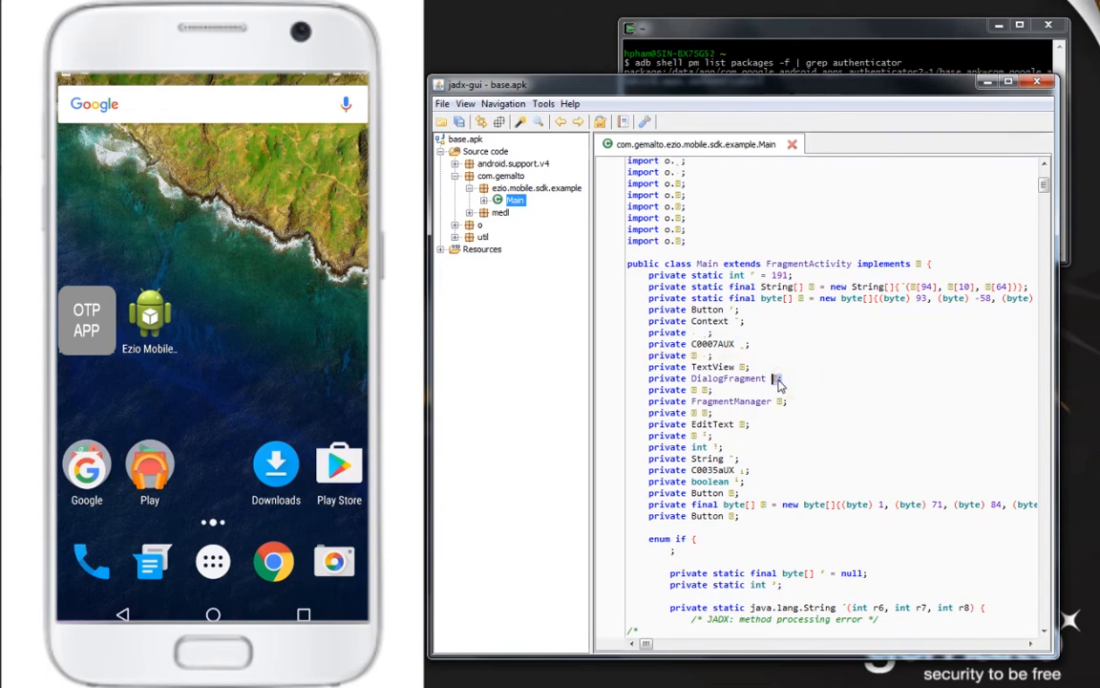
{"action": "scroll", "scroll_direction": "down", "scroll_amount": 3}
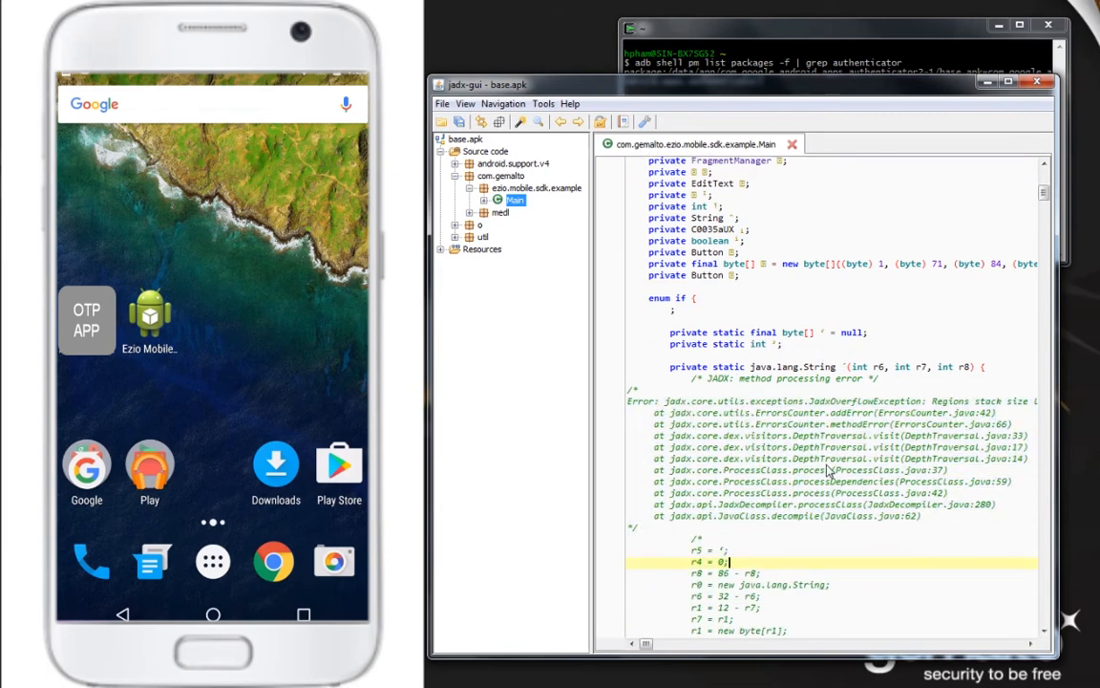
{"action": "scroll", "scroll_direction": "down", "scroll_amount": 3}
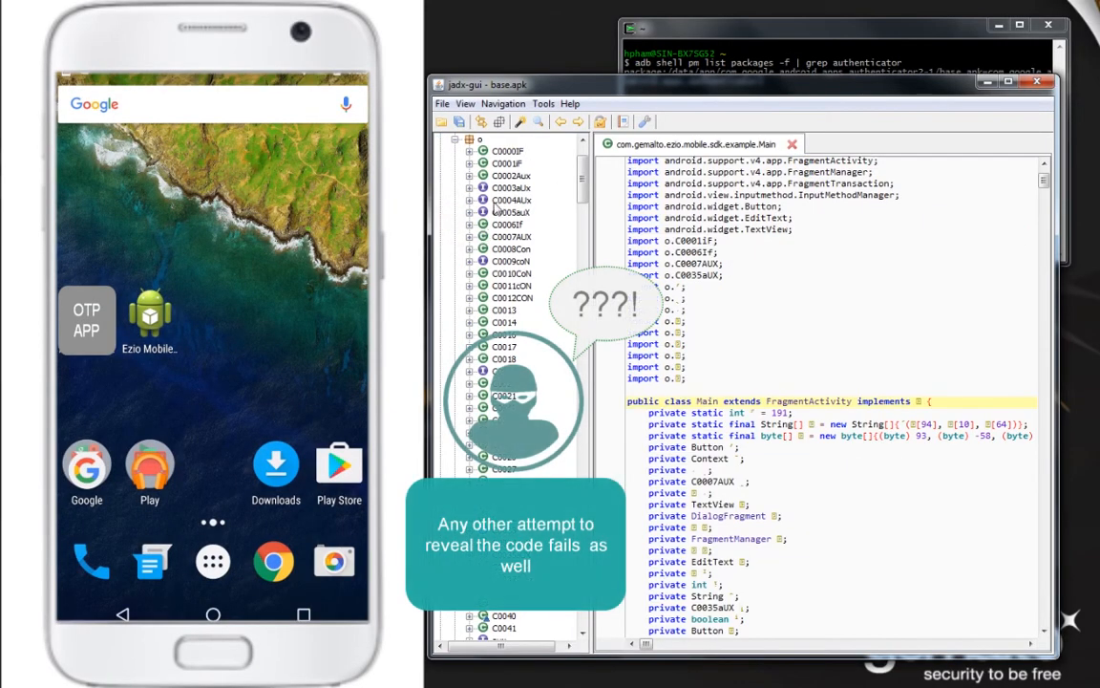
Show class C0000f from package o, whose method fails to decompile with a null-pointer error.
{"action": "double_click", "coordinate": [508, 151]}
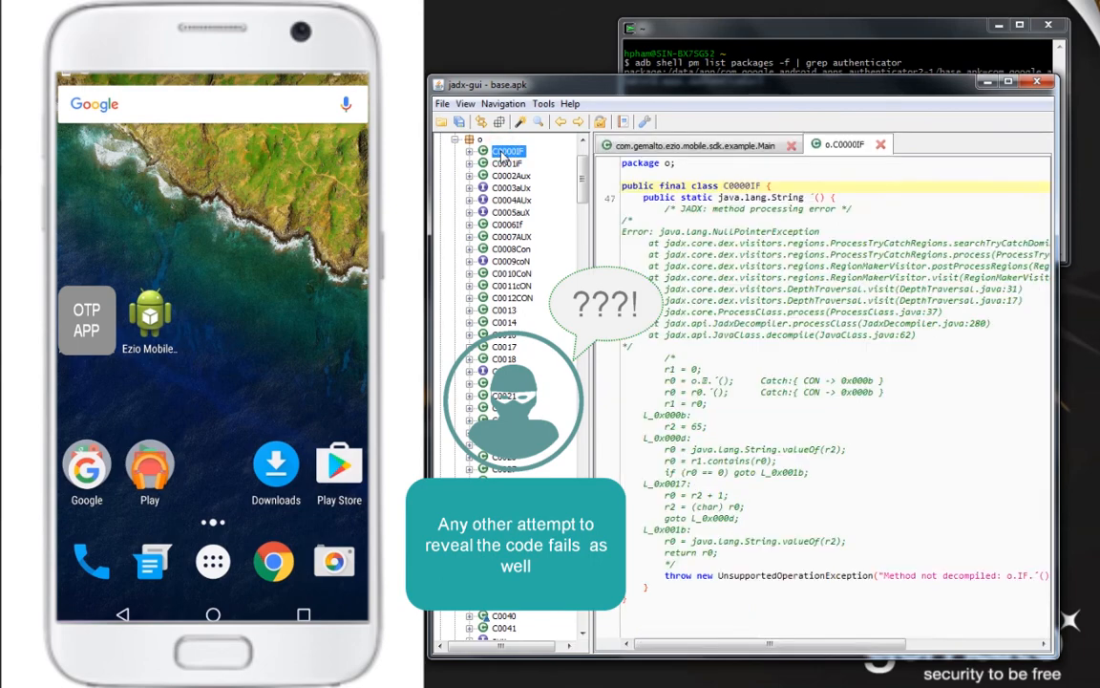